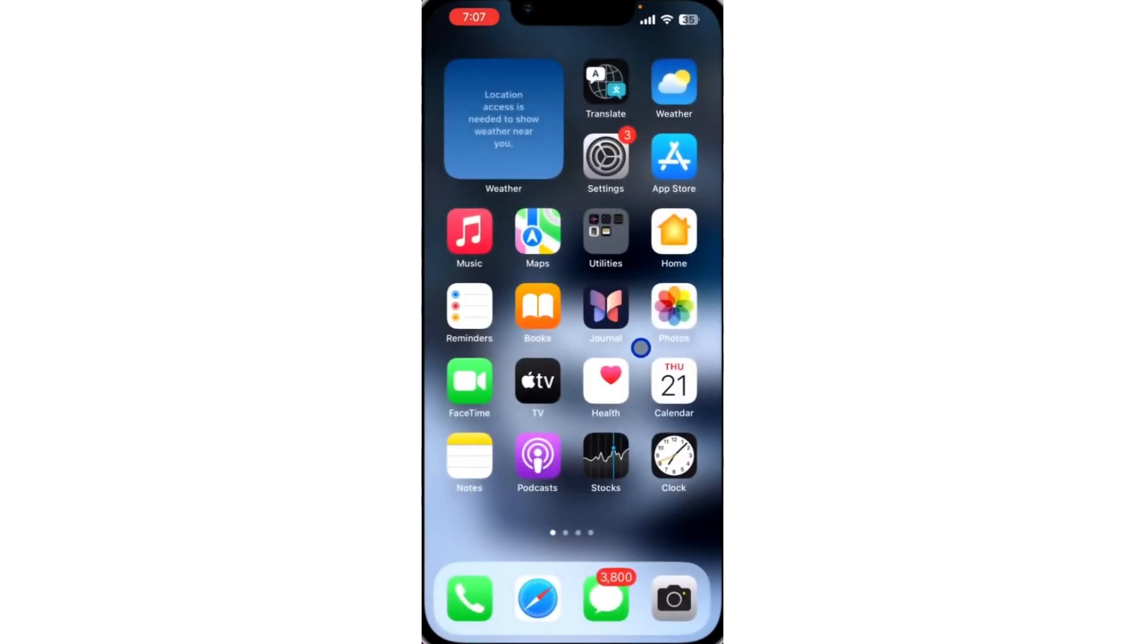
Swipe to the second Home Screen page where the WhatsApp icon sits.
{"action": "scroll", "scroll_direction": "left", "scroll_amount": 3}
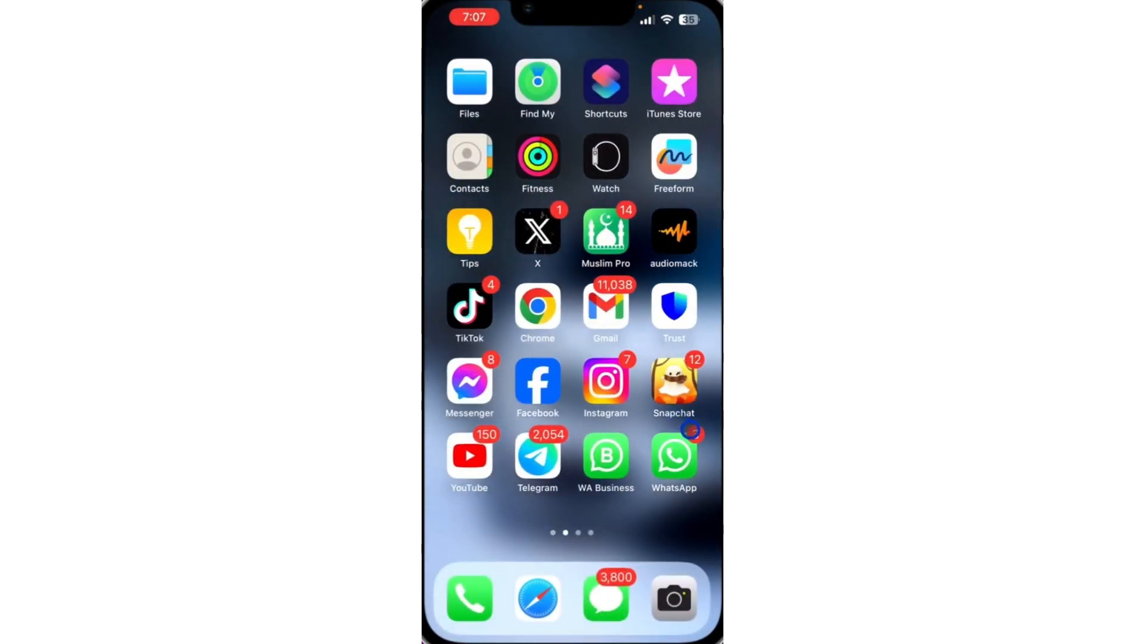
Launch WhatsApp and go from Settings into the Account page with security, email and number options.
{"action": "left_click", "coordinate": [673, 458]}
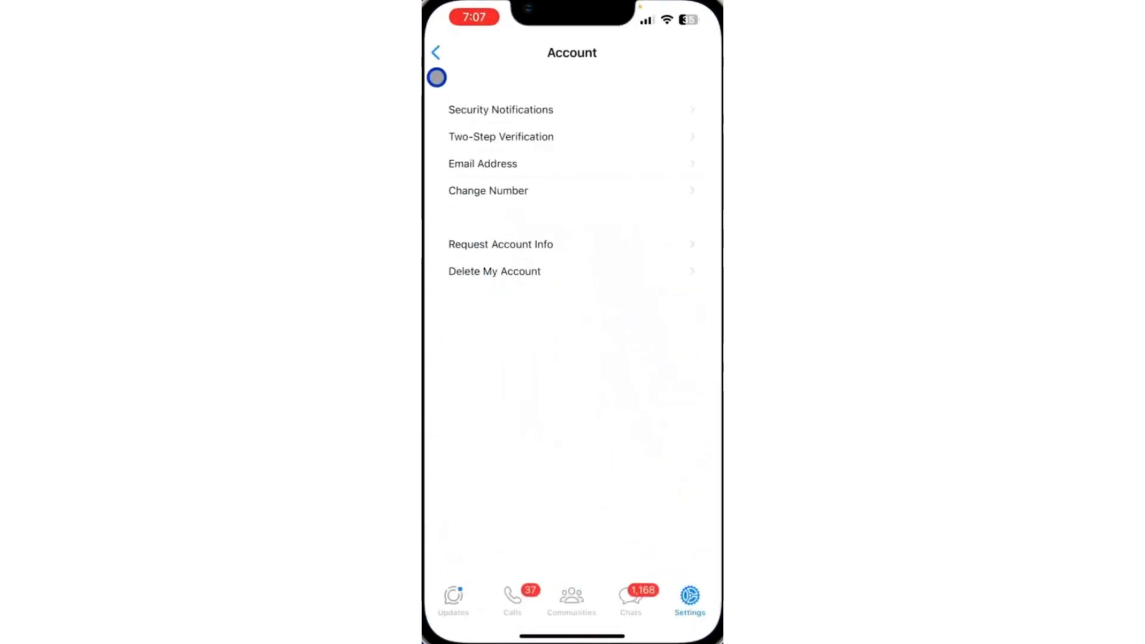
{"action": "left_click", "coordinate": [437, 52]}
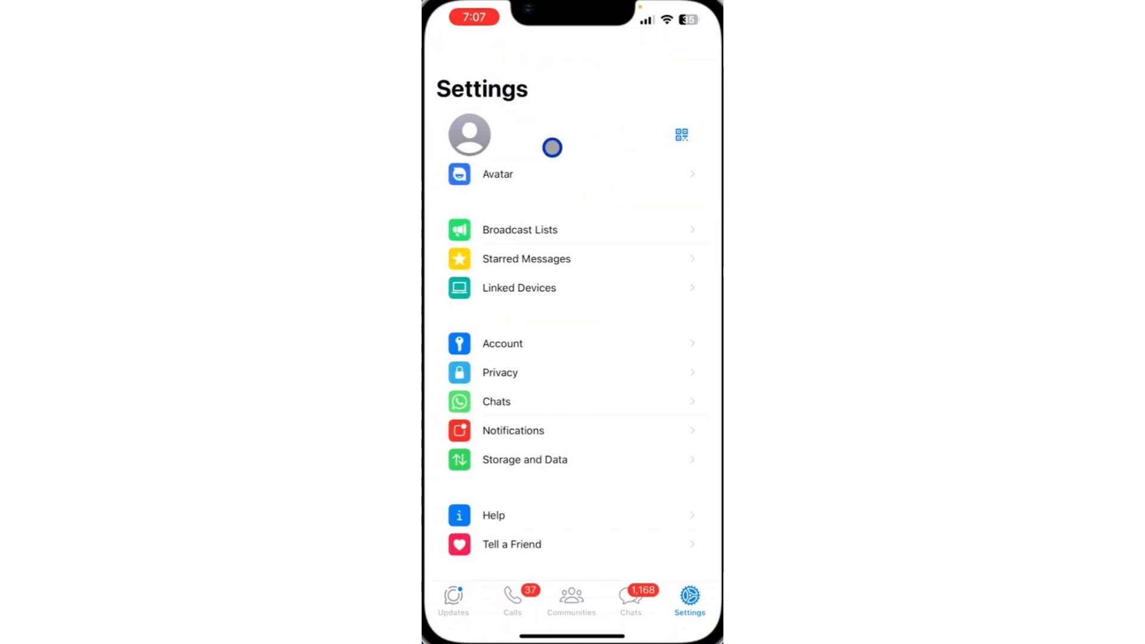
{"action": "left_click", "coordinate": [602, 344]}
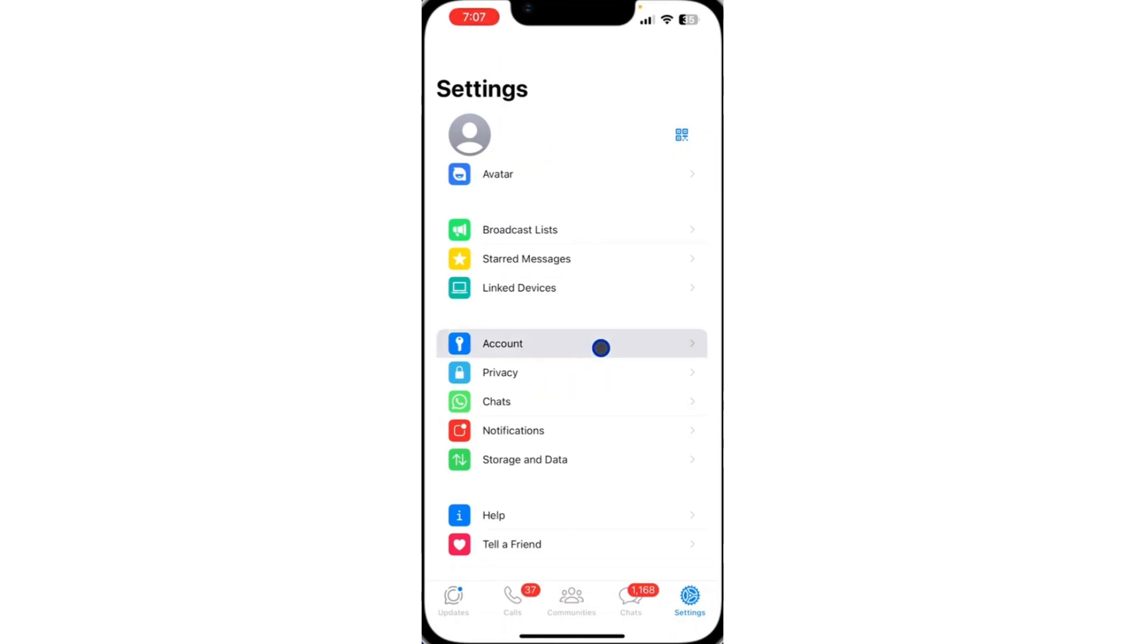
{"action": "scroll", "scroll_direction": "down", "scroll_amount": 3}
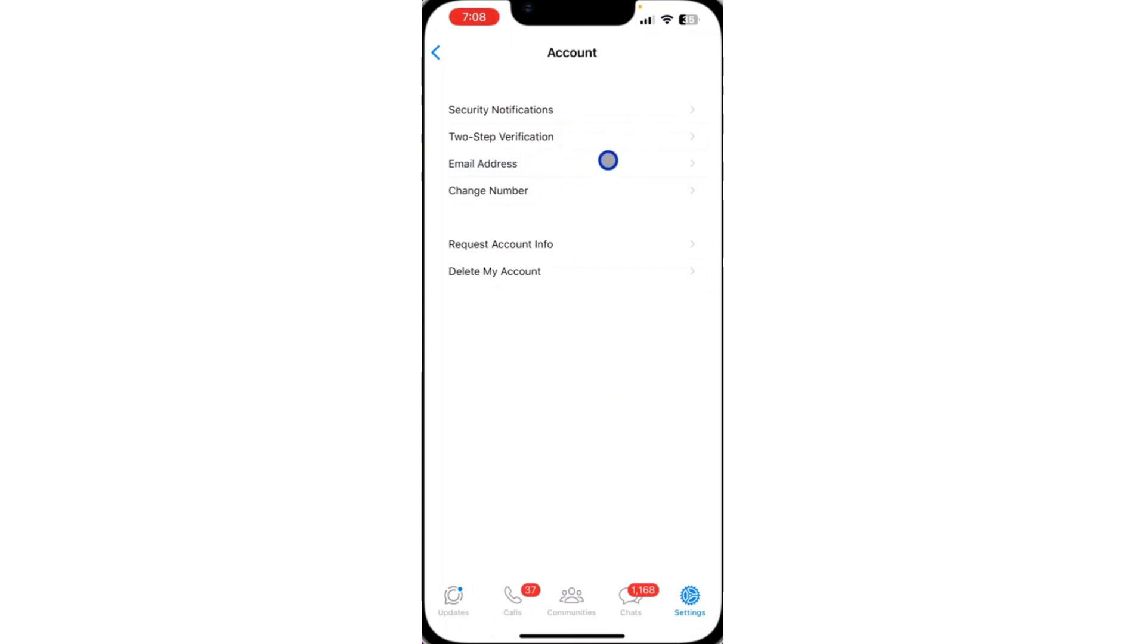
Open the Email Address page showing the account's verified email.
{"action": "left_click", "coordinate": [482, 164]}
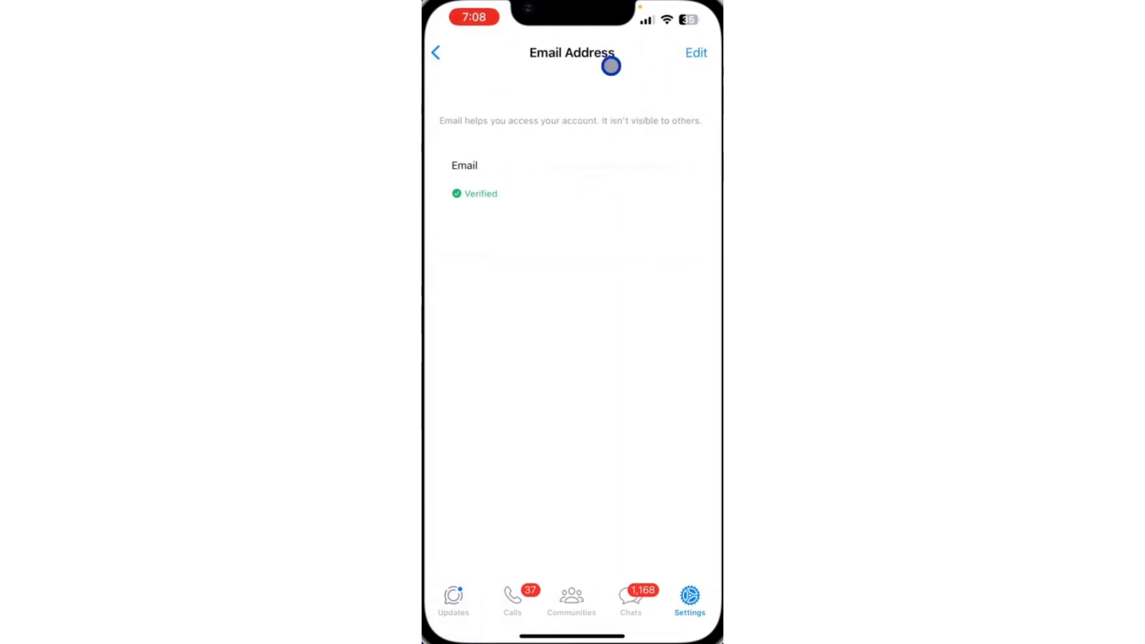
{"action": "mouse_move", "coordinate": [544, 121]}
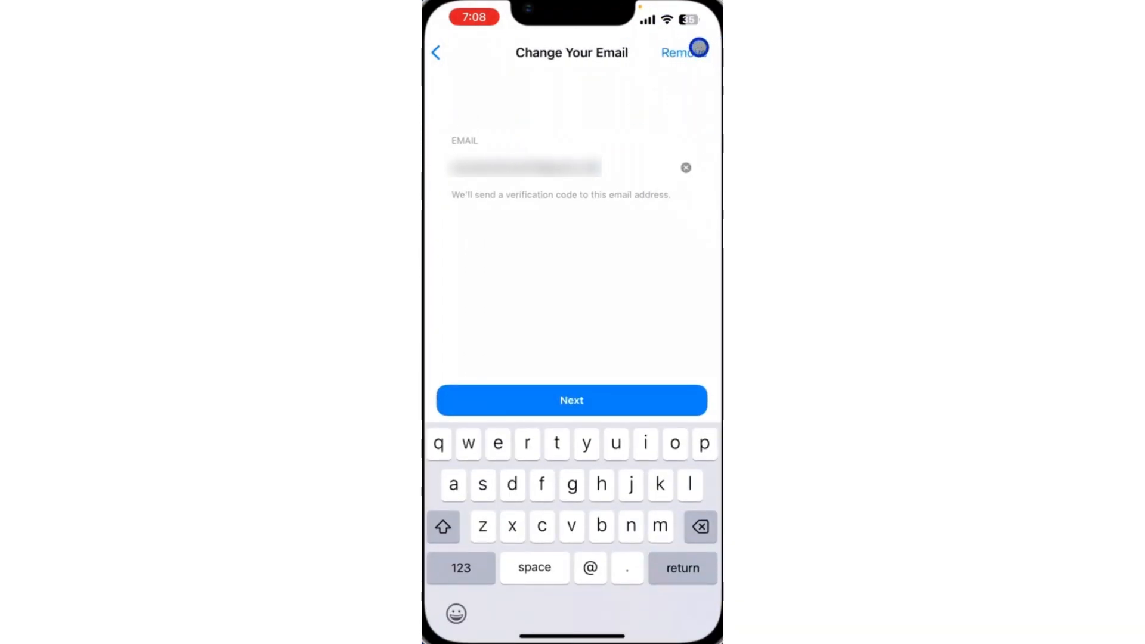
Bring up the Remove Email? confirmation, then cancel to keep the verified email.
{"action": "left_click", "coordinate": [697, 52]}
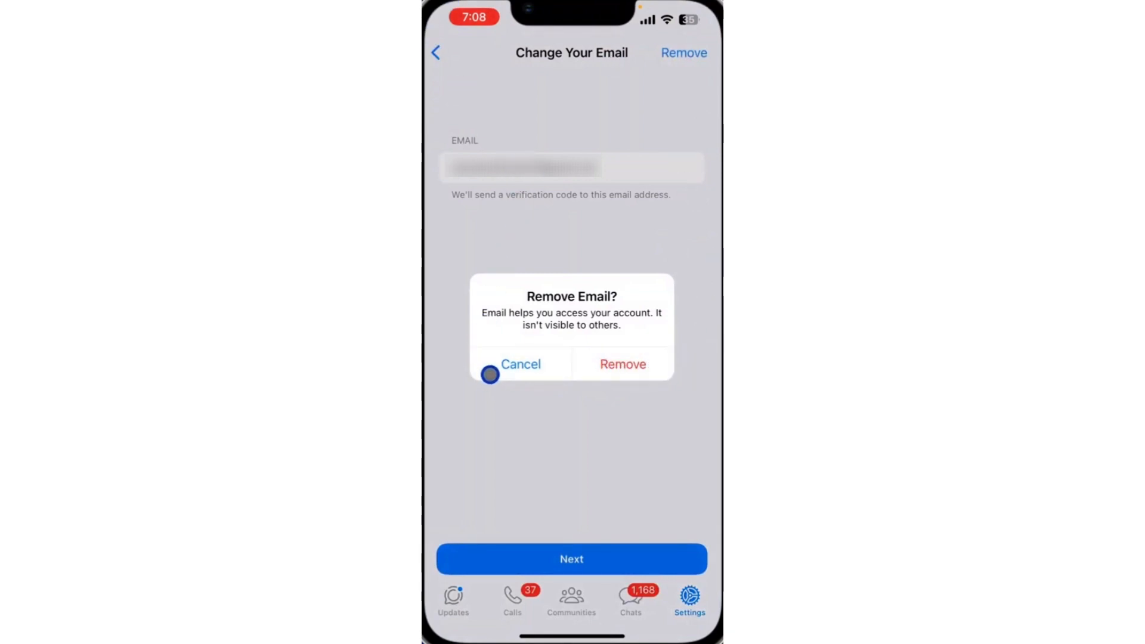
{"action": "left_click", "coordinate": [522, 364]}
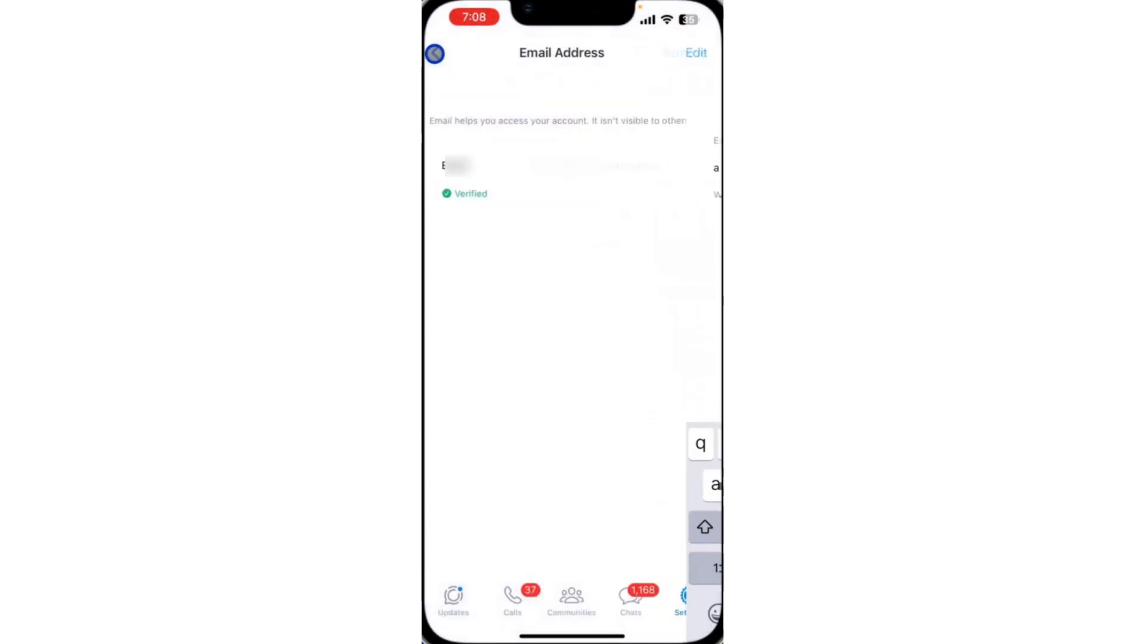